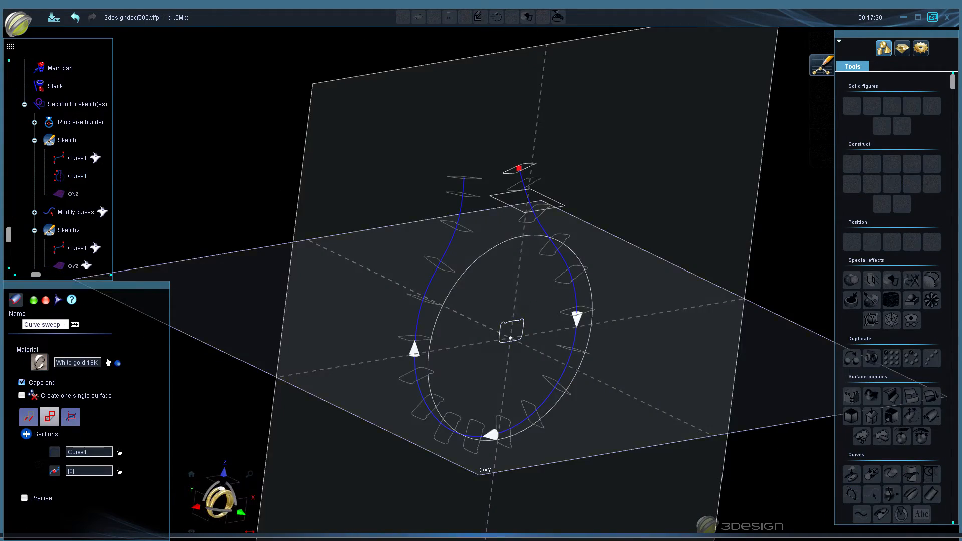
Sweep the band along the curves with the profile rotated along the path (Effect orientation).
drag(491, 307, 466, 344)
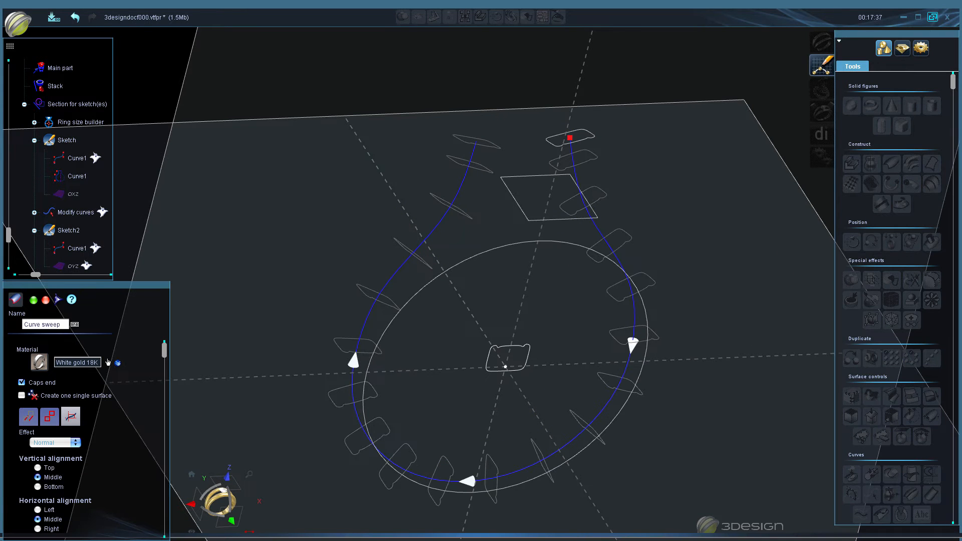
click(54, 442)
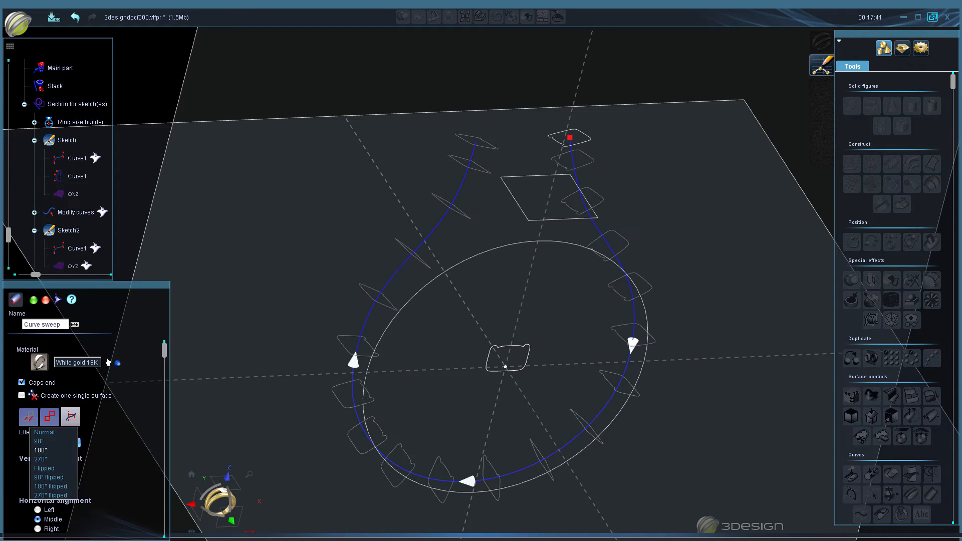
click(40, 458)
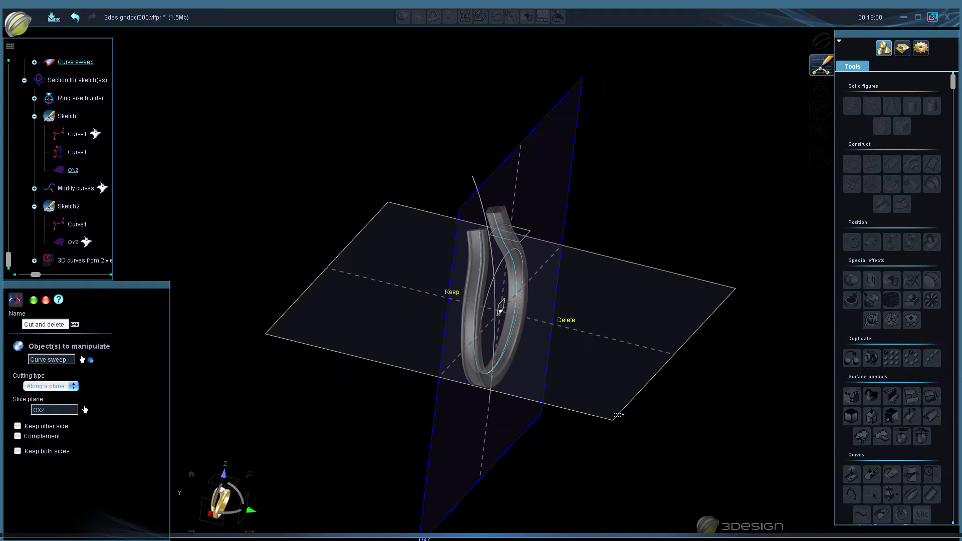
Cut away one side along plane OXZ and mirror the trimmed band into a split shank.
click(15, 300)
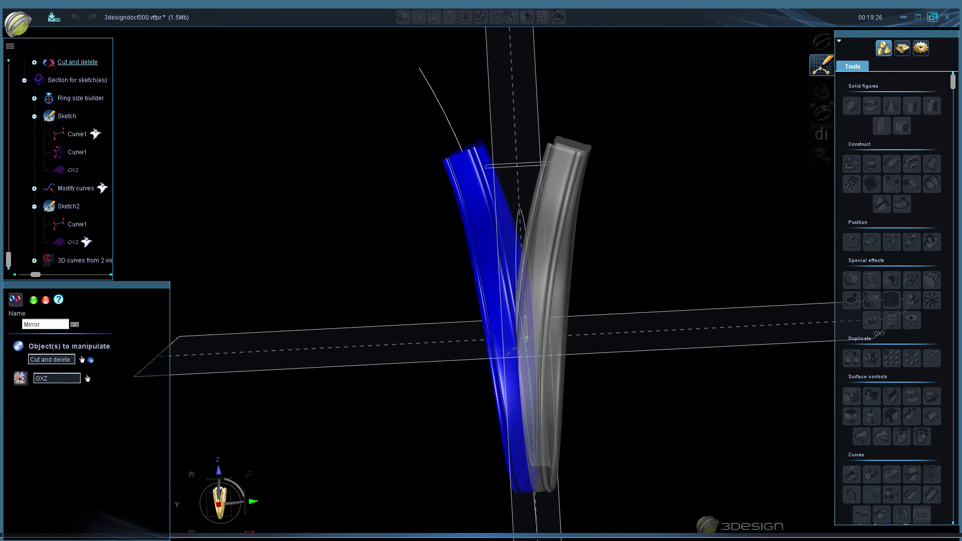
click(34, 300)
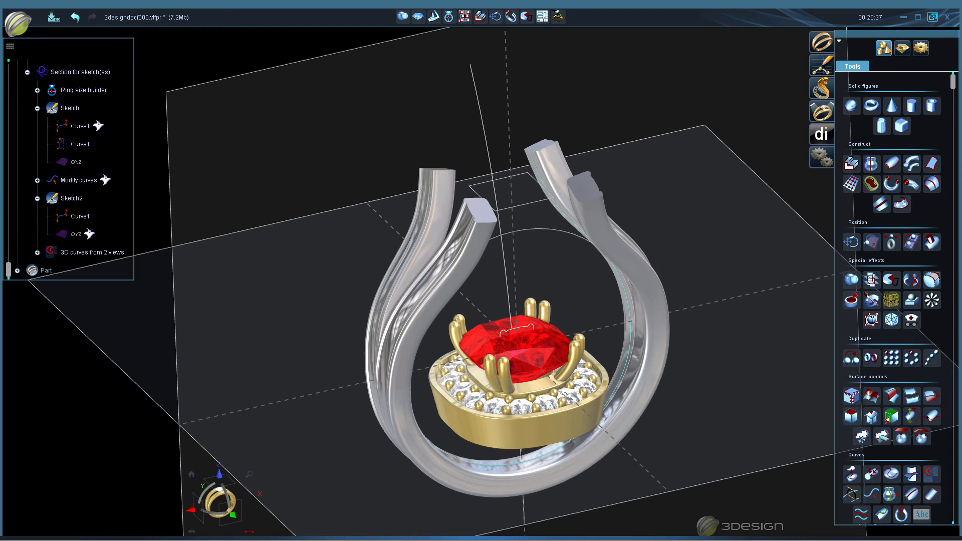